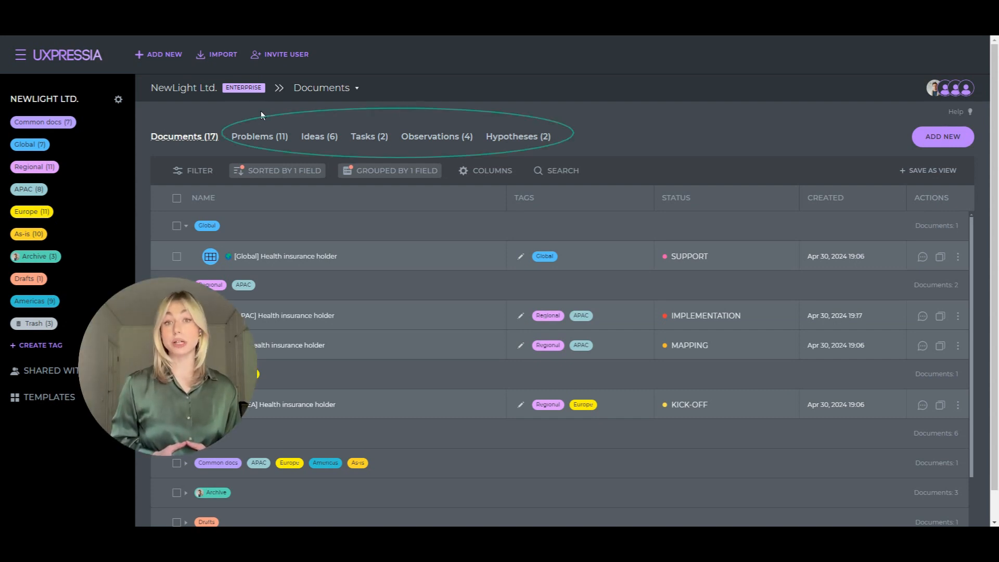
Browse the Ideas, Tasks and Hypotheses chunk tabs, ending on the Problems list of 11 items.
click(318, 136)
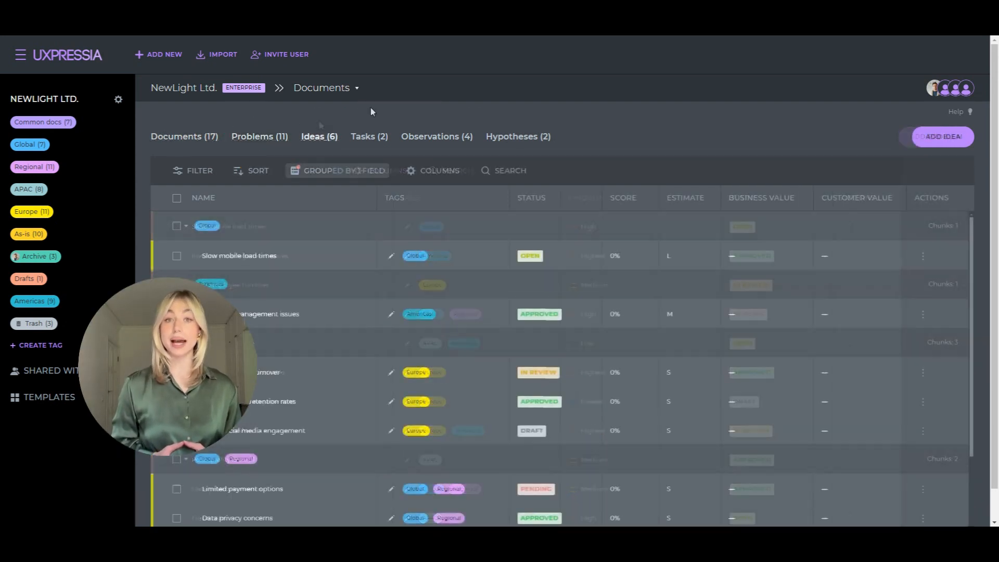
click(369, 137)
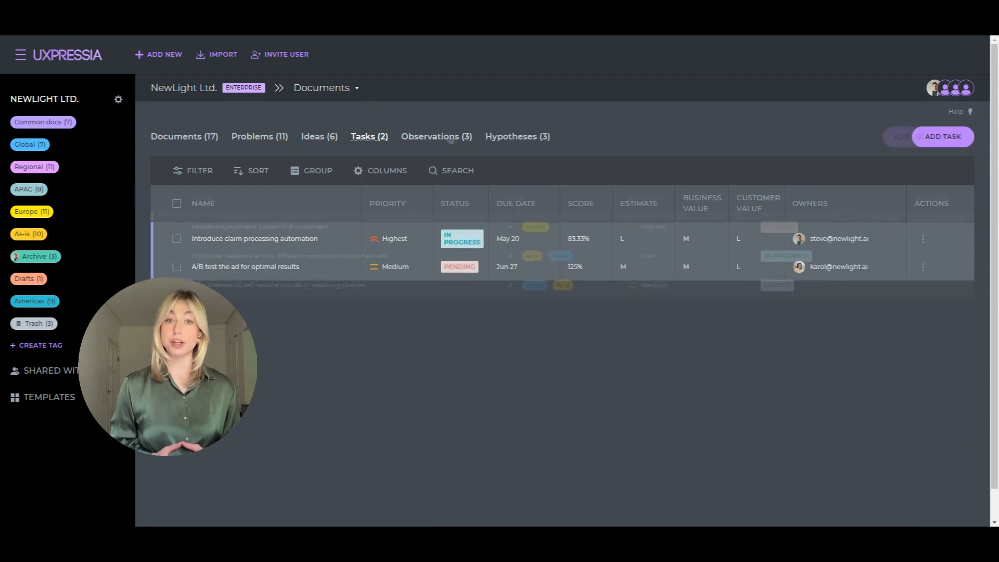
click(516, 136)
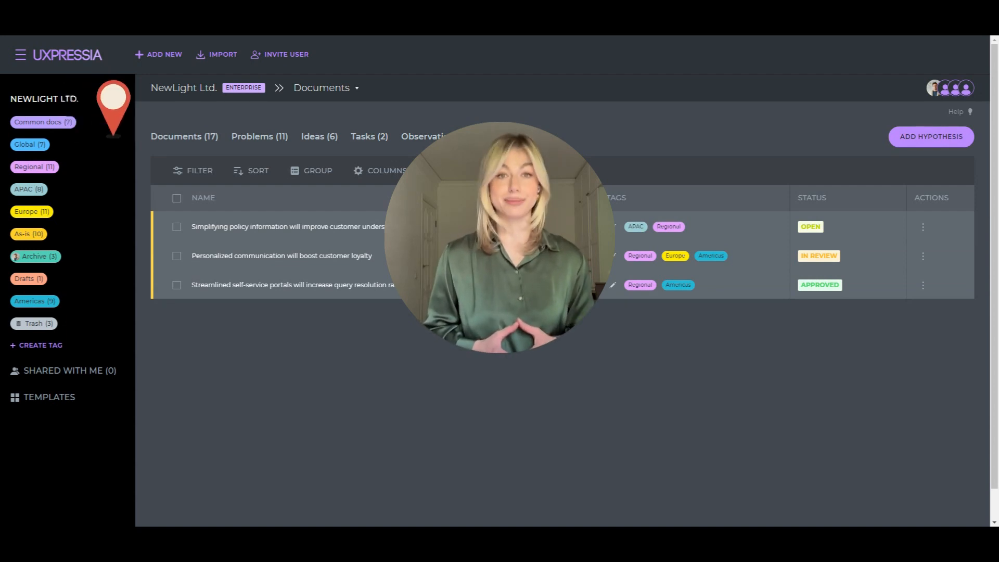
click(259, 136)
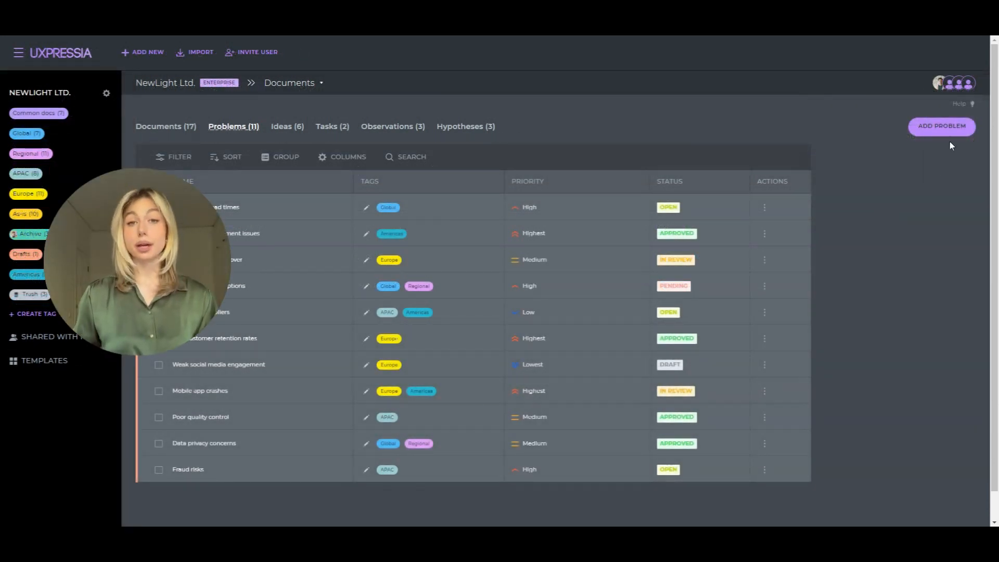
mouse_move(942, 126)
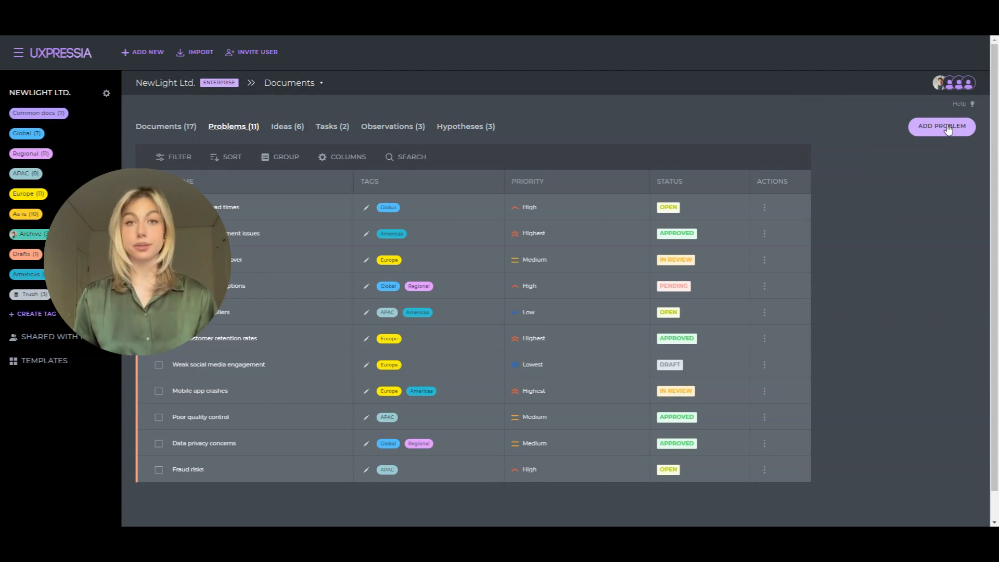
Add a new Problem chunk titled 'Problem' and save it.
click(943, 125)
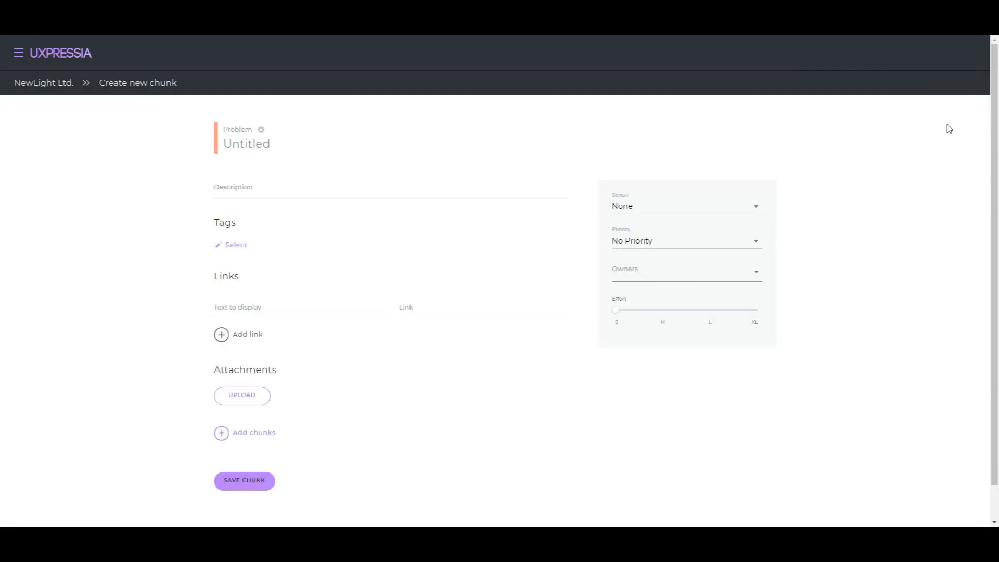
text(Problem)
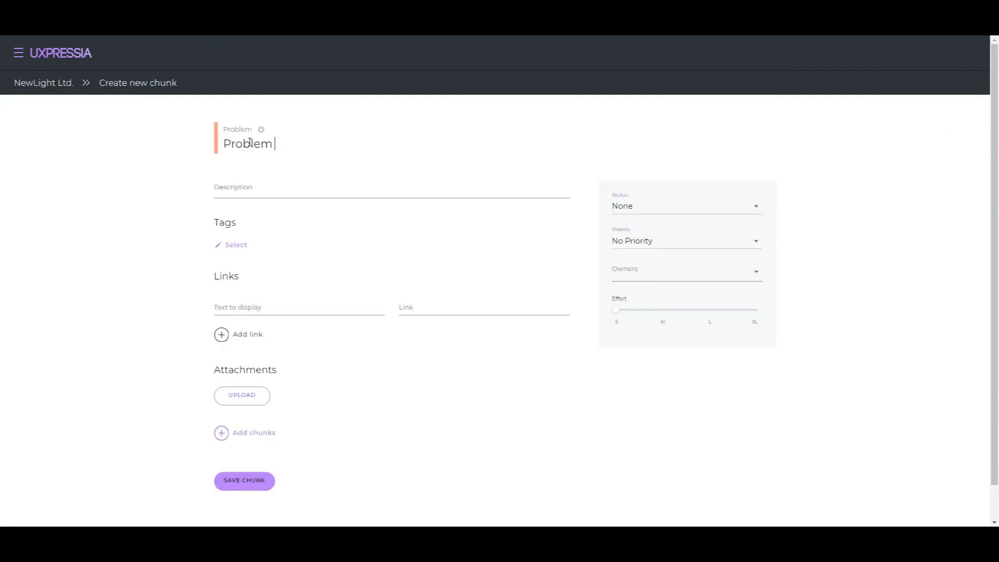
click(244, 480)
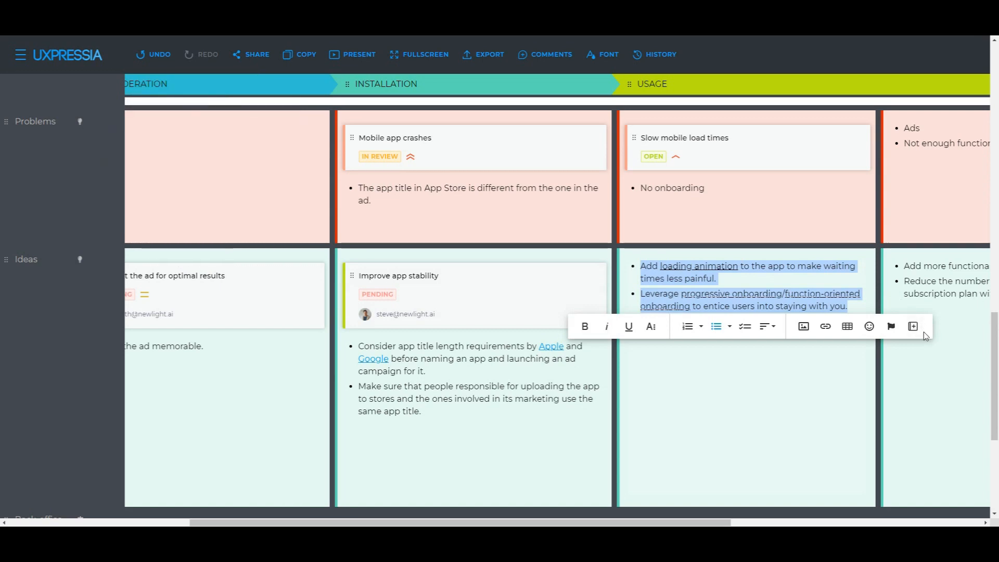
Turn the Usage stage's two idea bullets into chunks of type Idea.
click(912, 327)
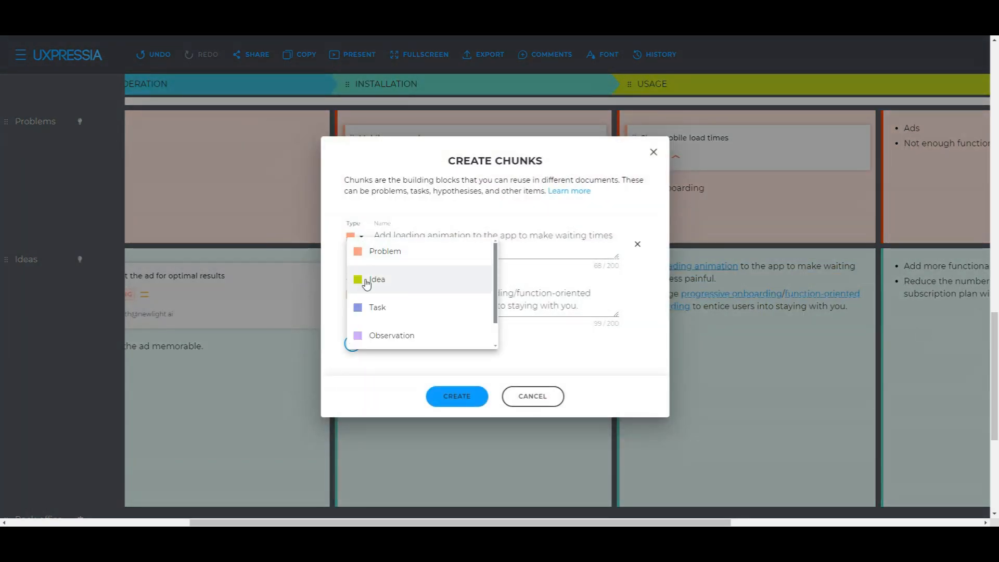
click(378, 279)
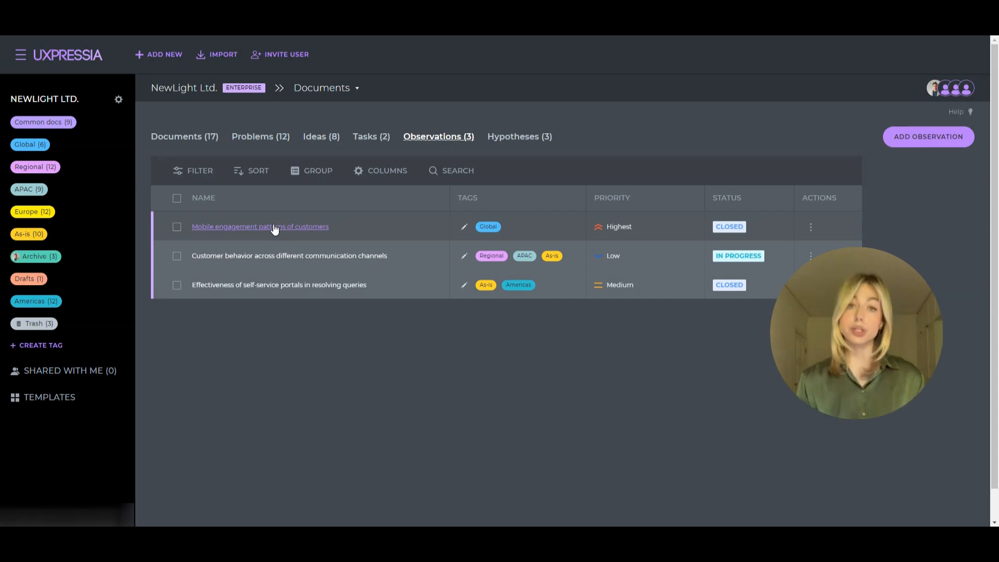
Open the 'Mobile engagement patterns of customers' observation and scroll through its details.
click(260, 226)
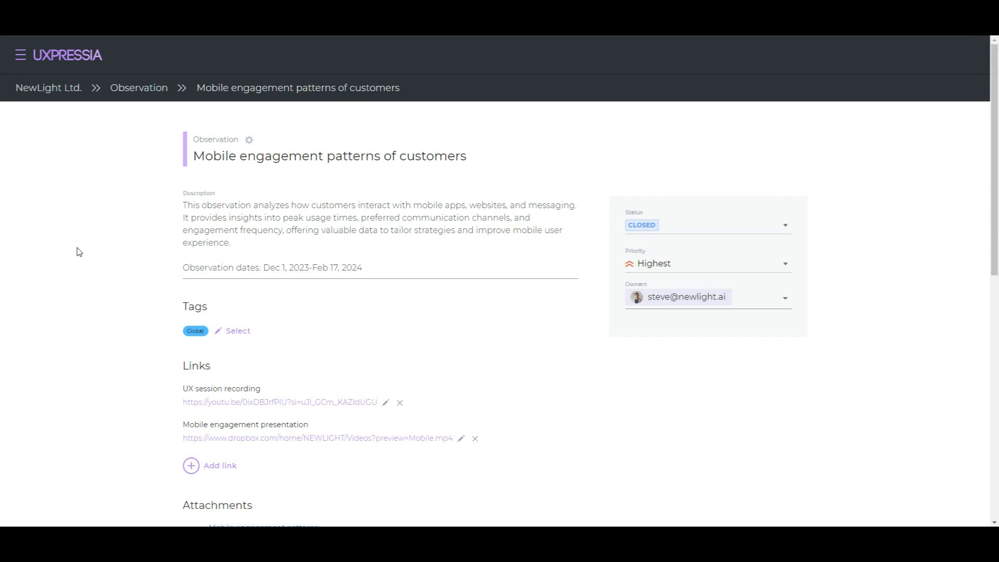
scroll(down, 3)
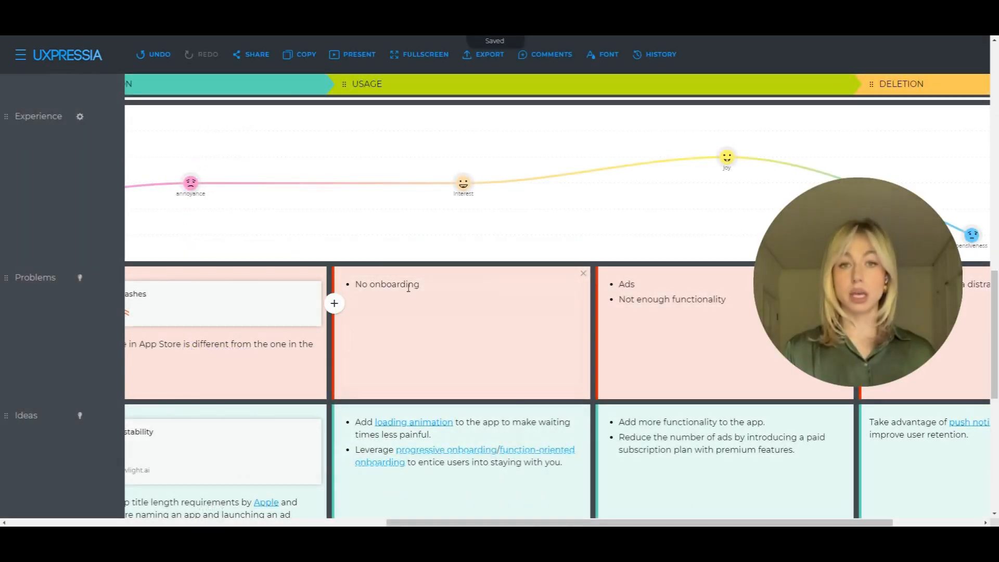
Search 'mobil' and add the matching chunk to the Usage Problems cell below No onboarding.
click(334, 304)
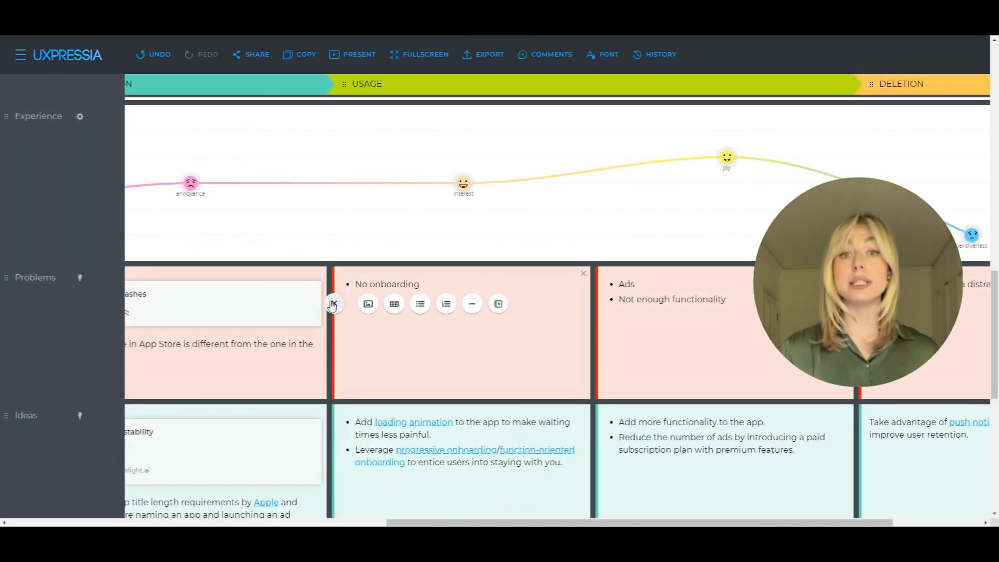
text(lim)
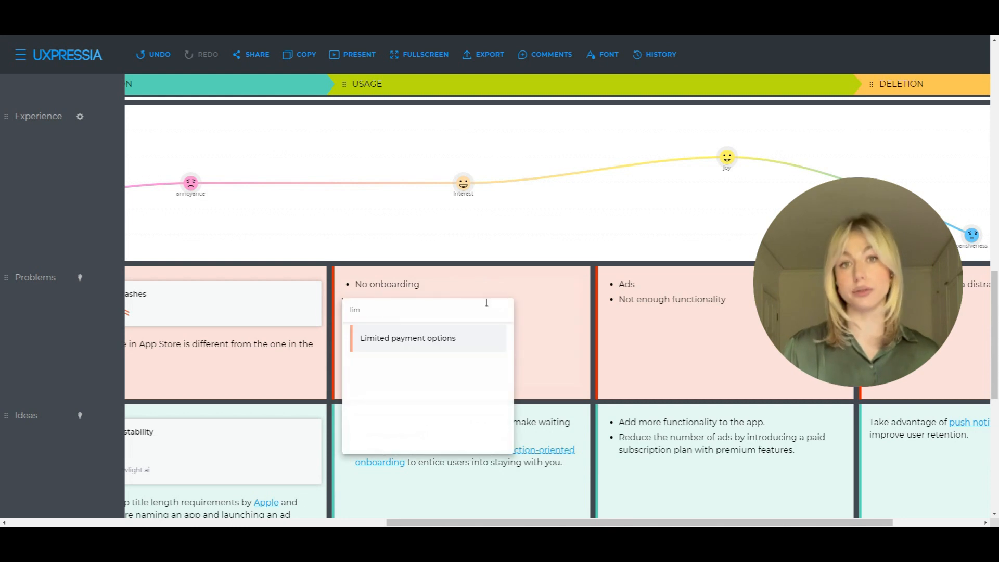
text(mobil)
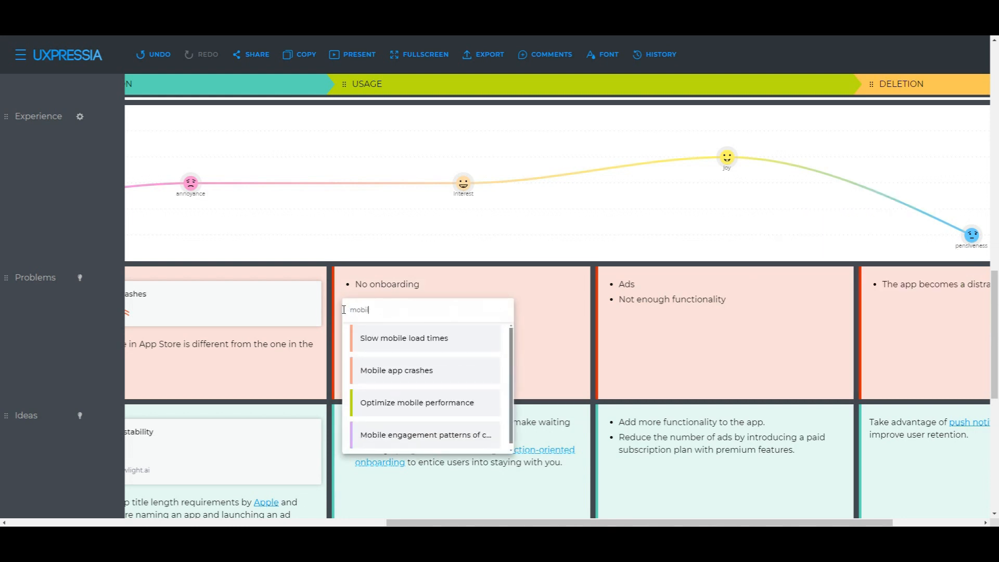
click(403, 338)
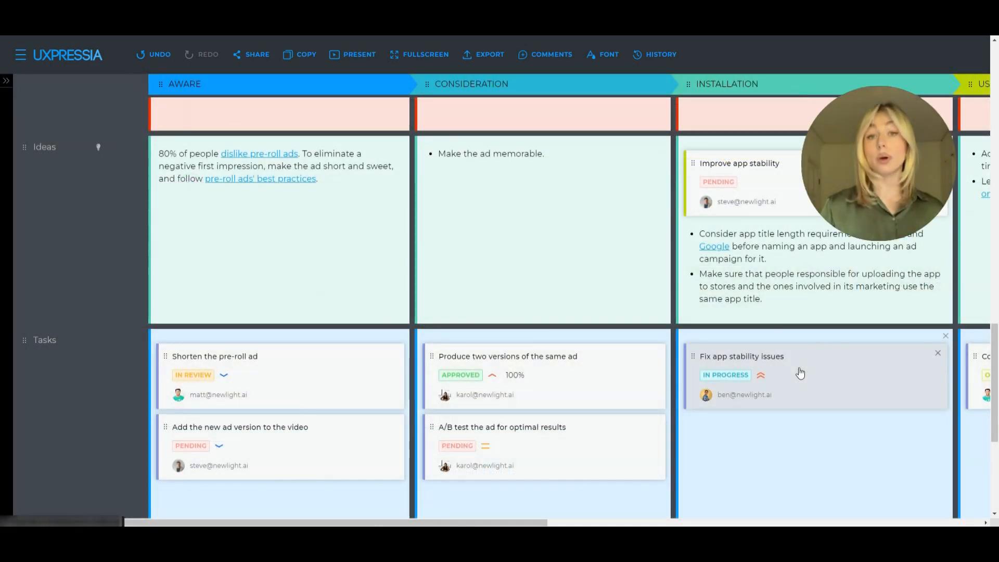
Open the 'Fix app stability issues' task and scroll through its description, links and scores.
click(742, 356)
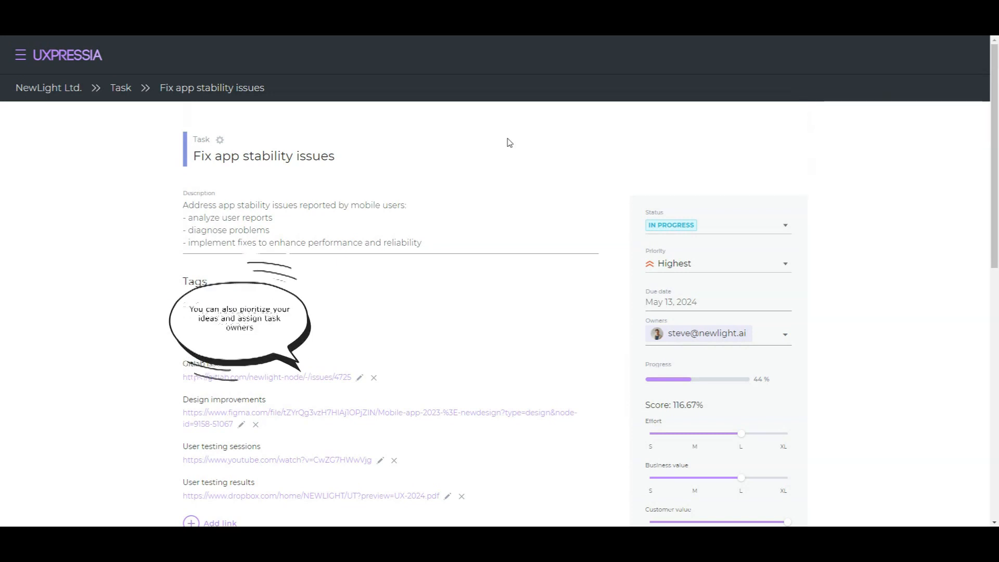
scroll(down, 3)
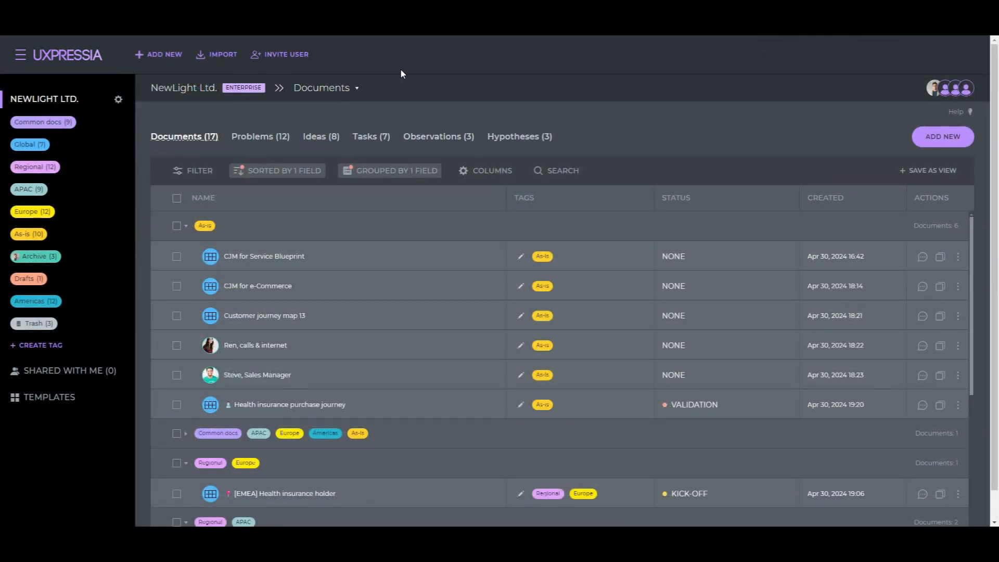
Switch Documents to Design view and list the three chunks linked to the [Global] map.
click(324, 88)
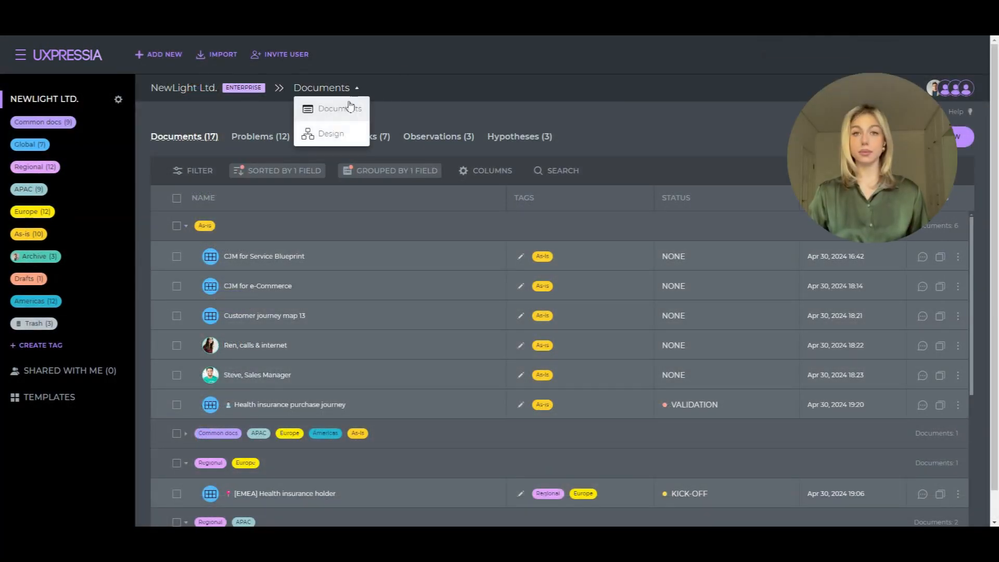
click(331, 134)
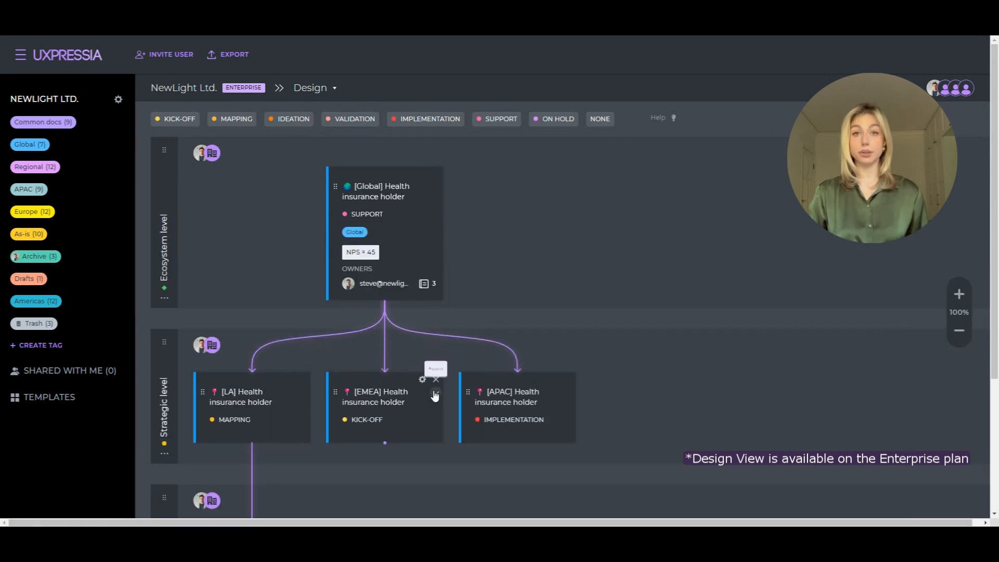
scroll(down, 3)
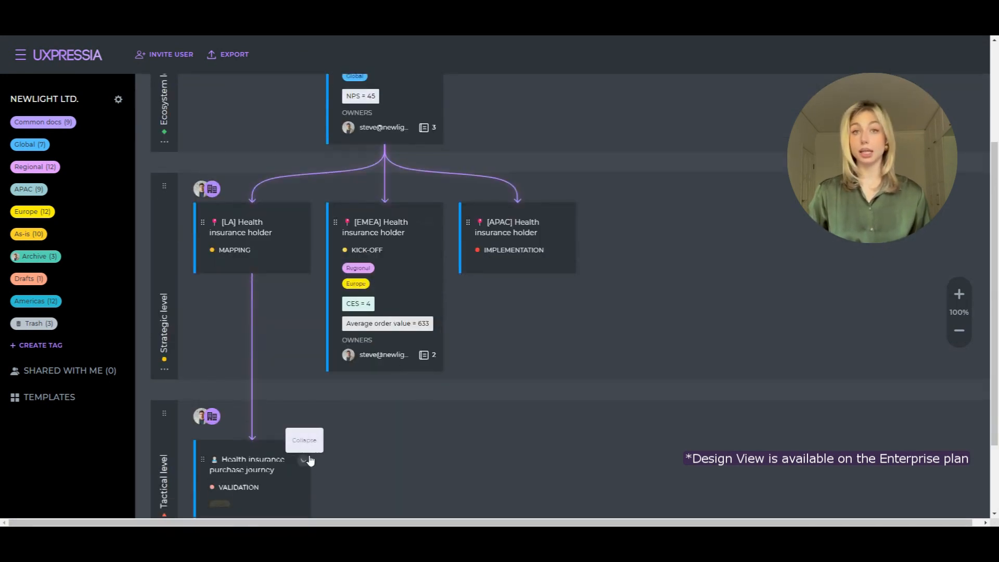
scroll(down, 3)
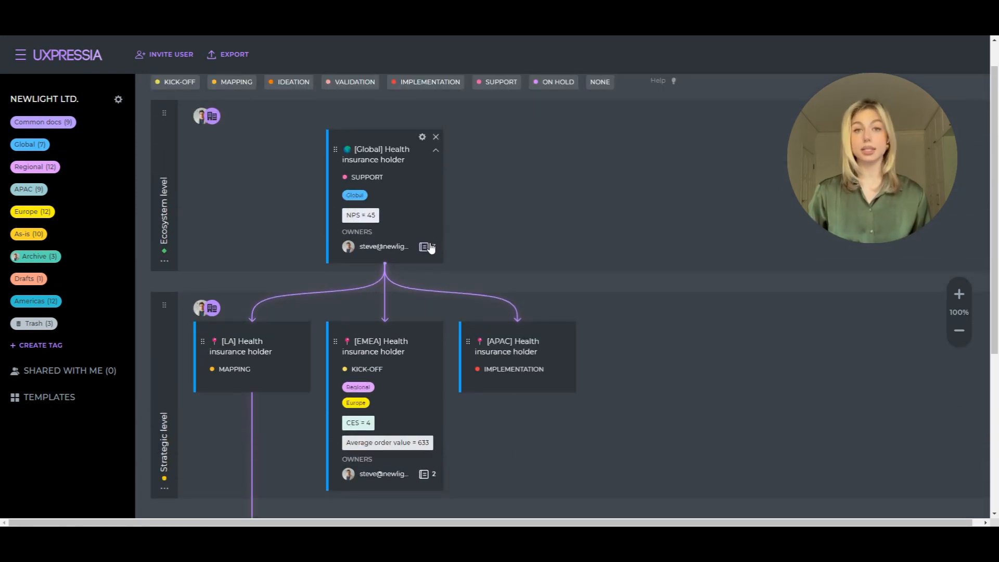
click(424, 246)
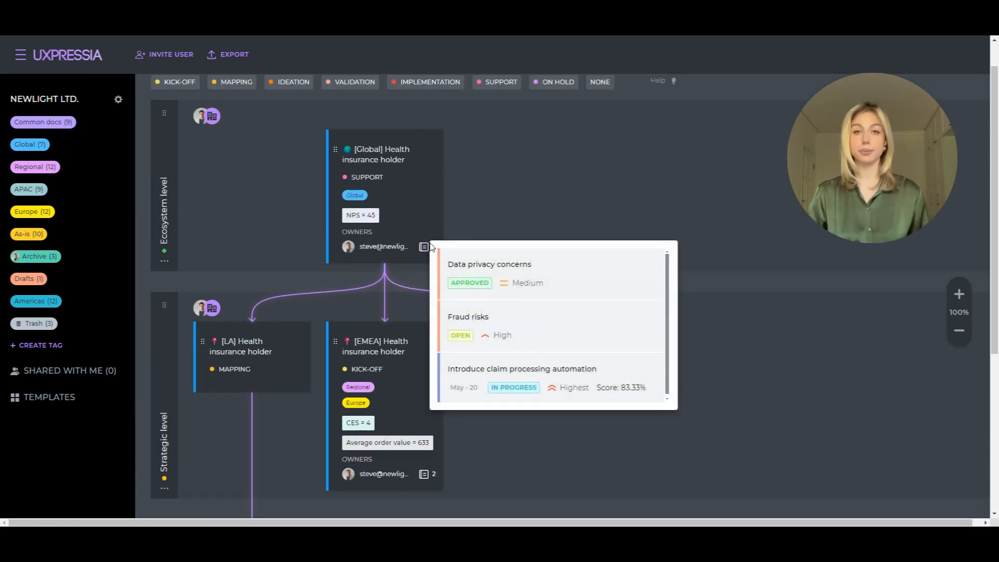
mouse_move(502, 332)
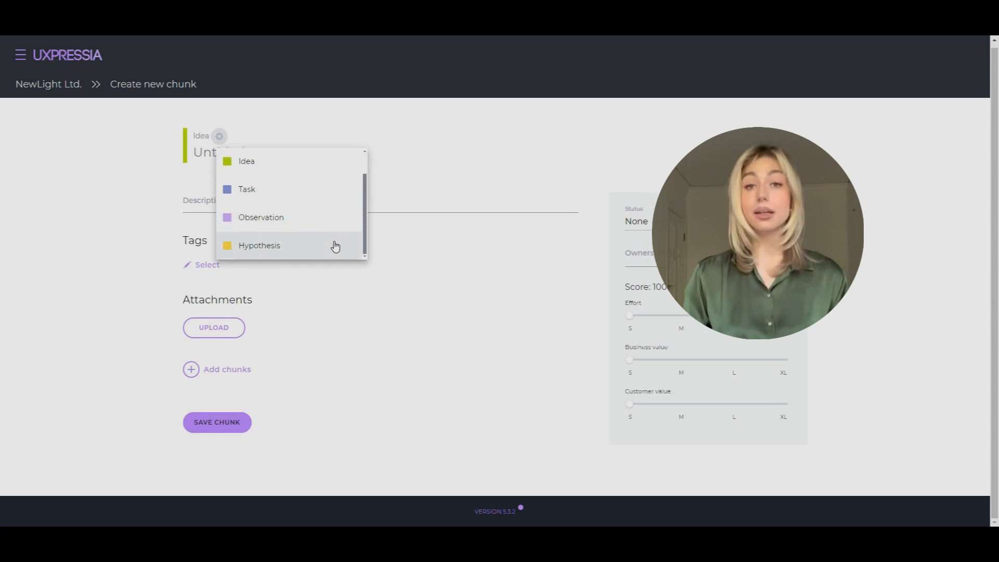
Change the untitled new chunk's type to Hypothesis.
click(259, 245)
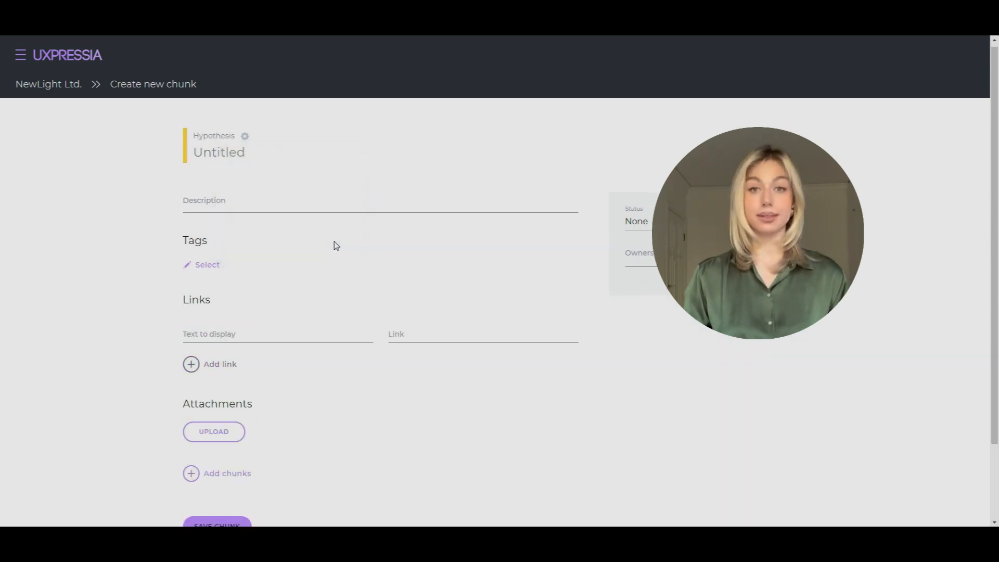